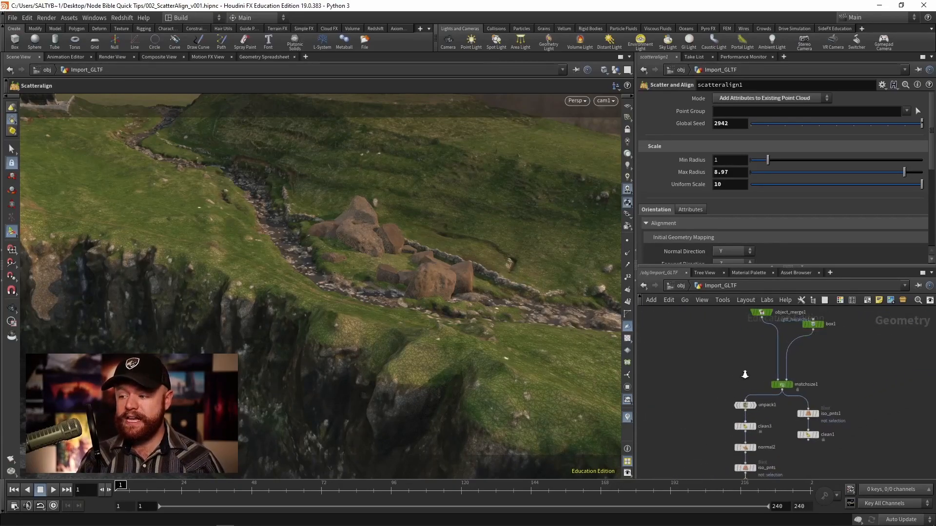
Display the iso_pnts points, inspect scatteralign1 and attribrandomize1, and return to scatteralign1
click(781, 385)
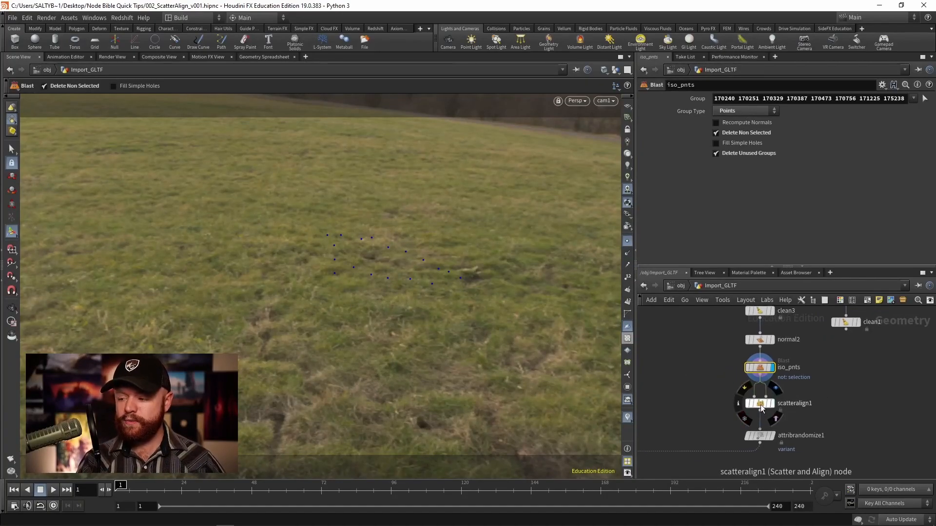
click(760, 403)
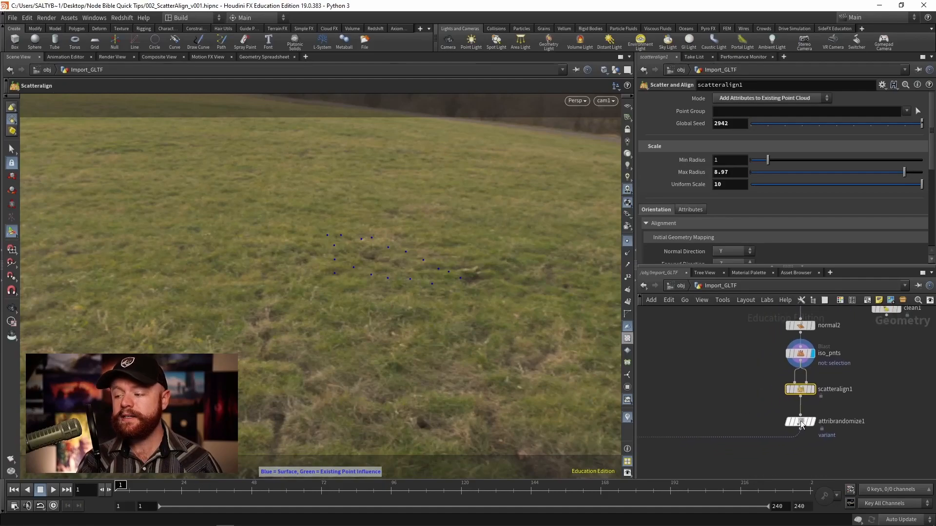
click(800, 423)
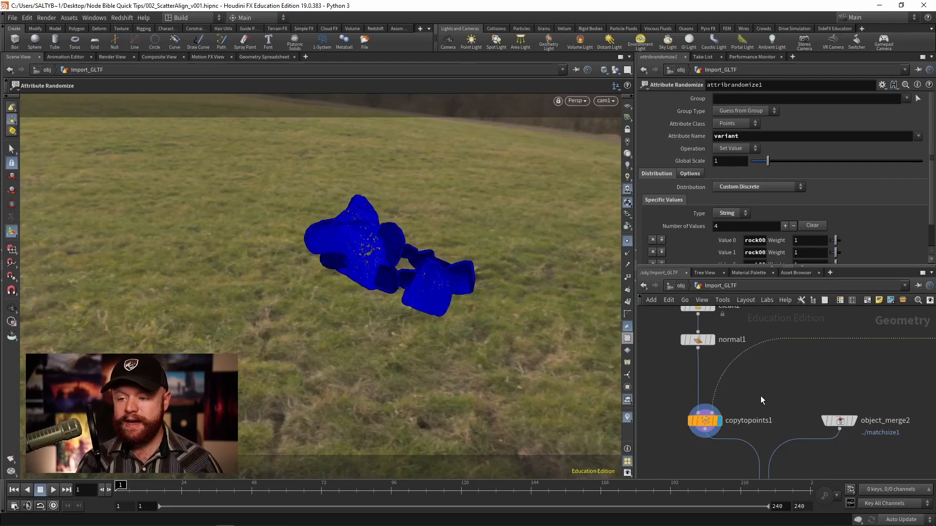
click(703, 420)
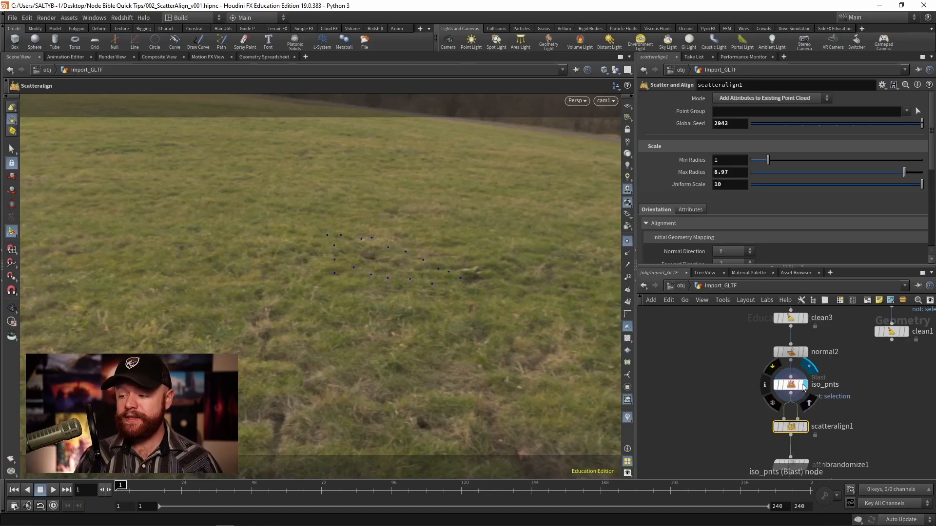
Select scatteralign1 and move the display flag back to the final rock-covered output
click(791, 384)
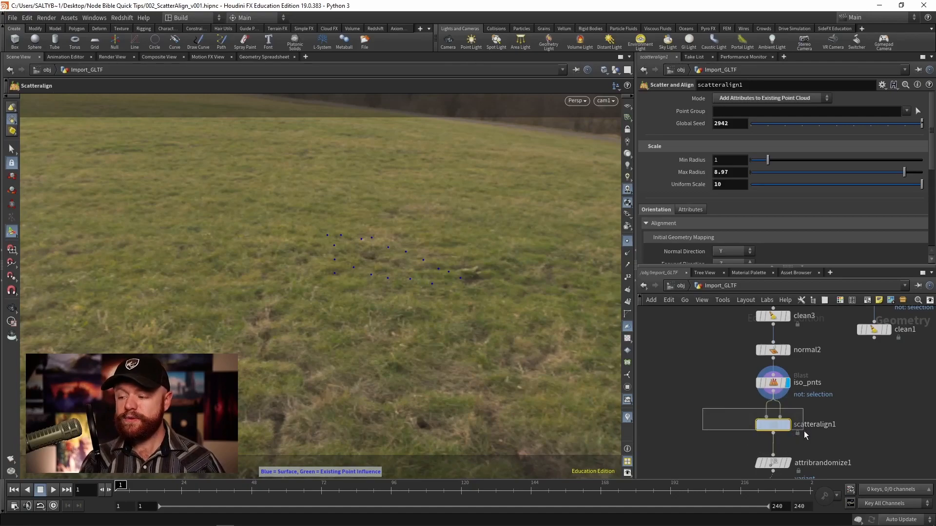
click(772, 424)
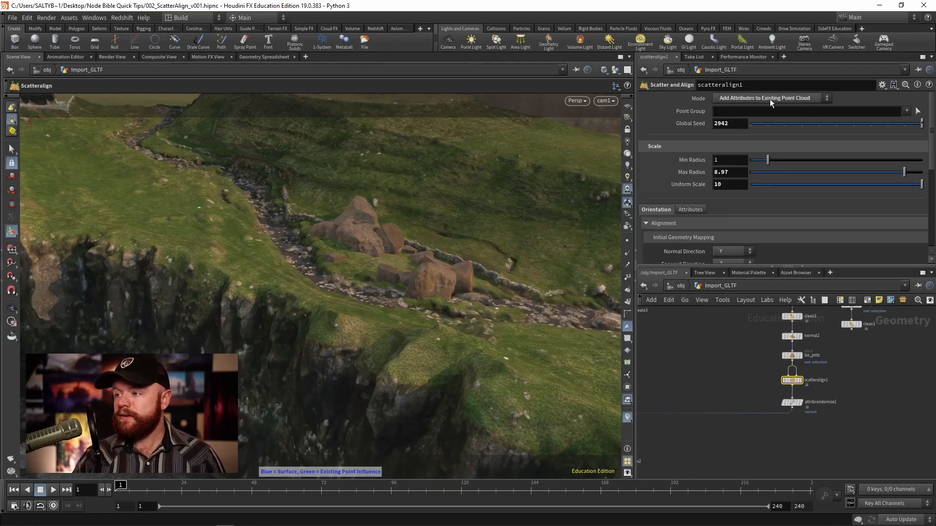
Keep Add Attributes to Existing Point Cloud mode and lower Max Radius from 8.97 to about 3.53
click(770, 98)
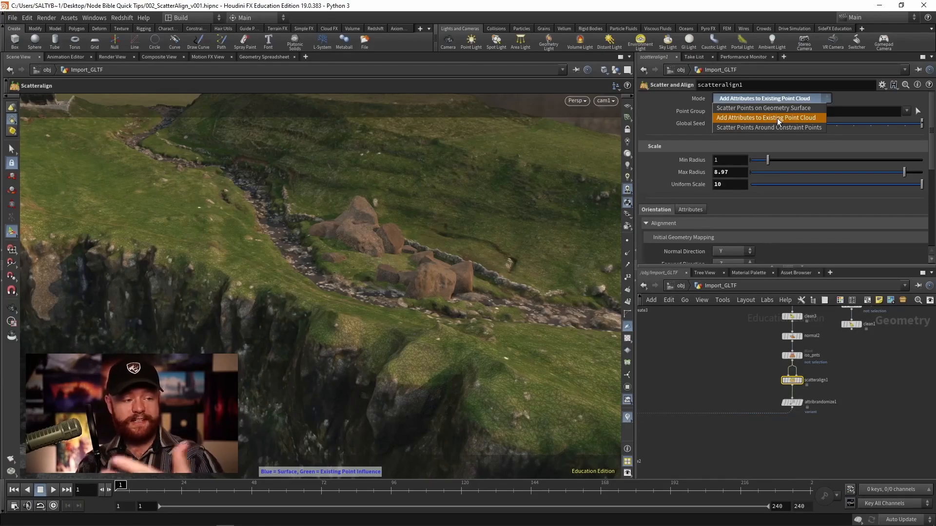
click(766, 118)
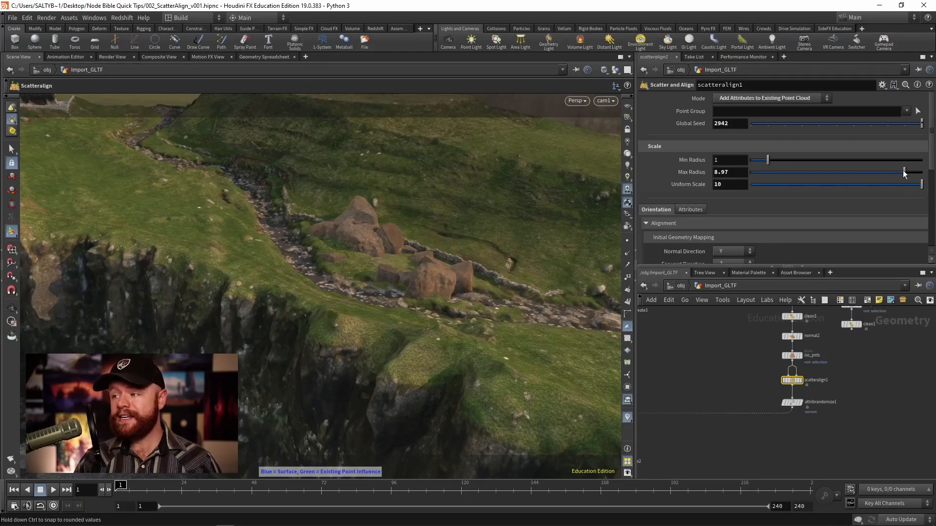
drag(903, 171, 870, 172)
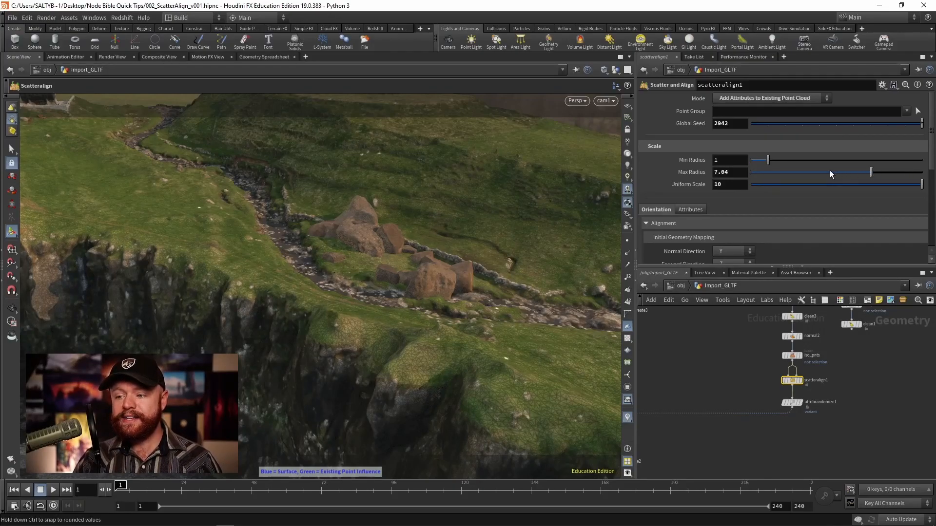
drag(869, 171, 819, 172)
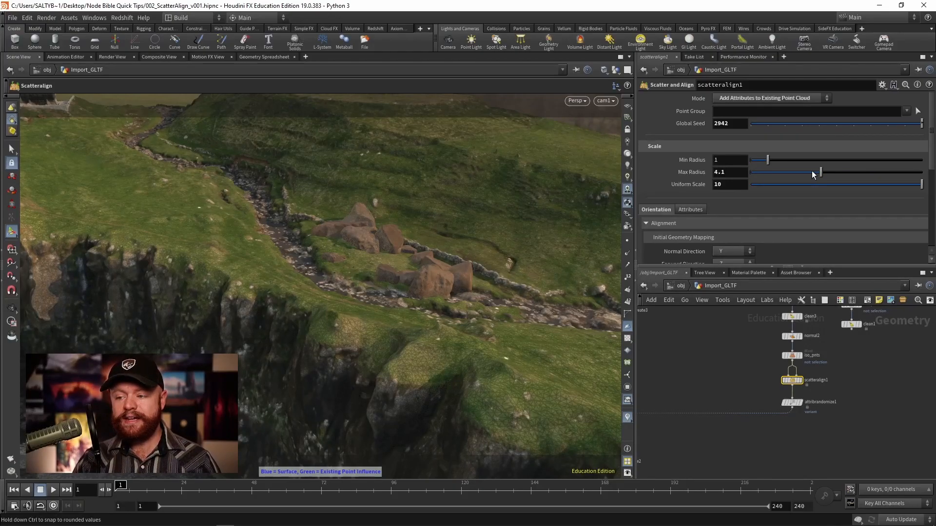
drag(818, 171, 828, 172)
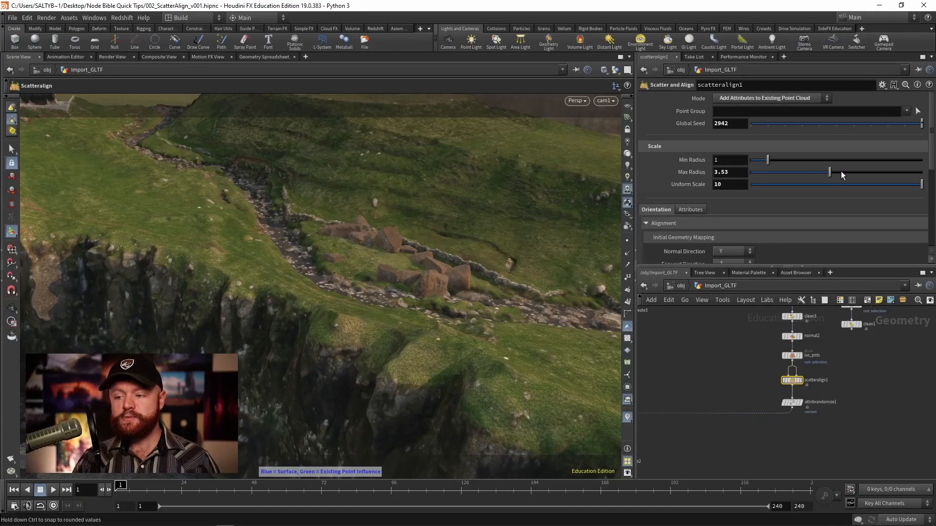
drag(829, 175, 842, 174)
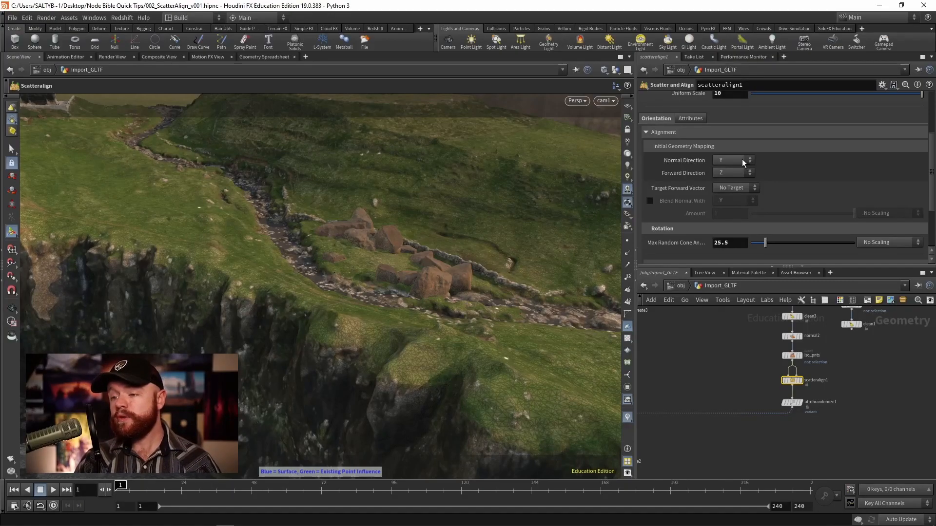
mouse_move(737, 171)
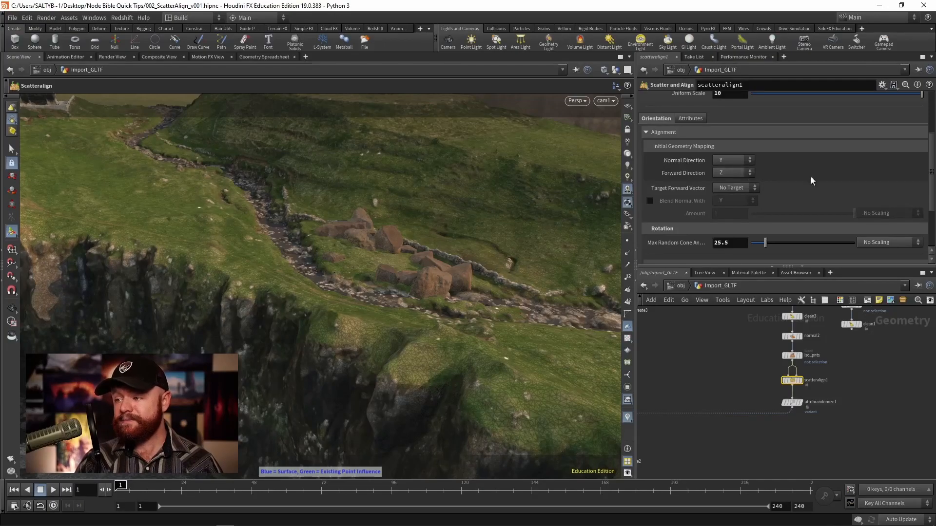
Aim the target forward vector along Y, try blending normals up to about 0.8, then disable blending
click(736, 187)
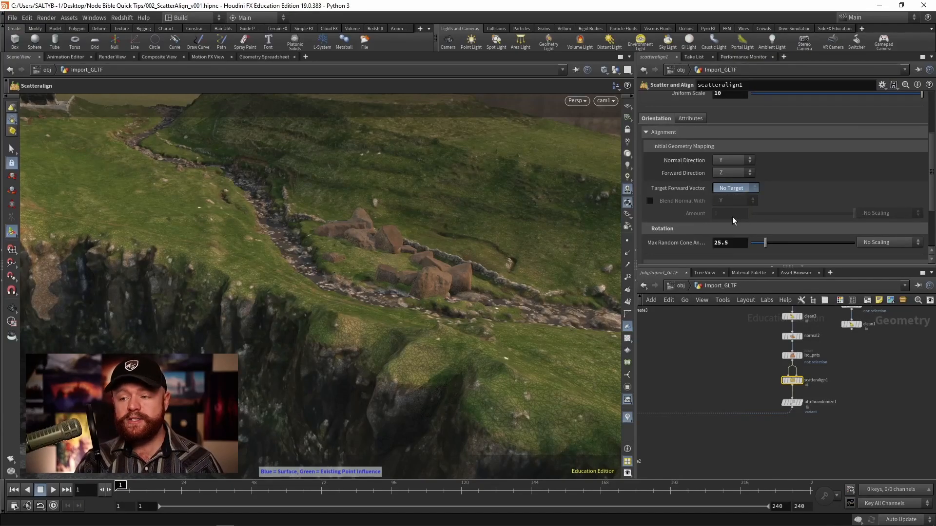
click(735, 189)
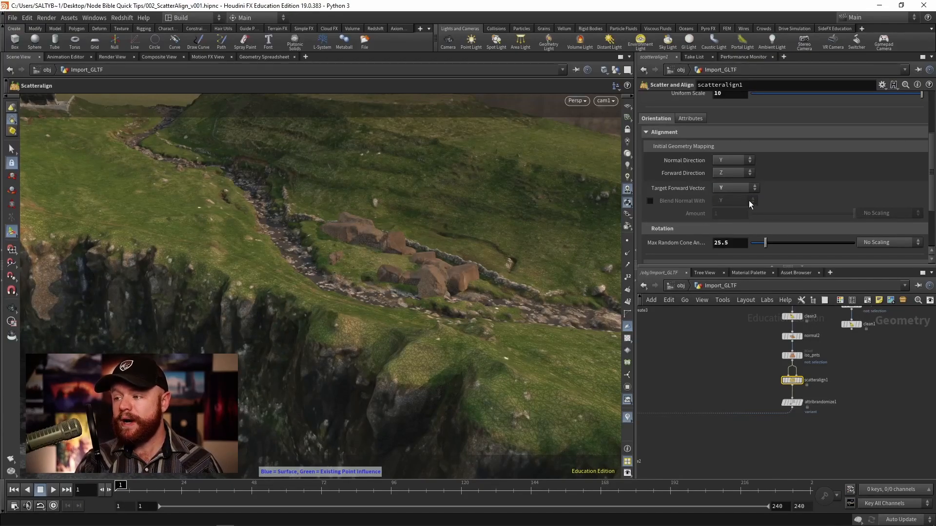
click(650, 201)
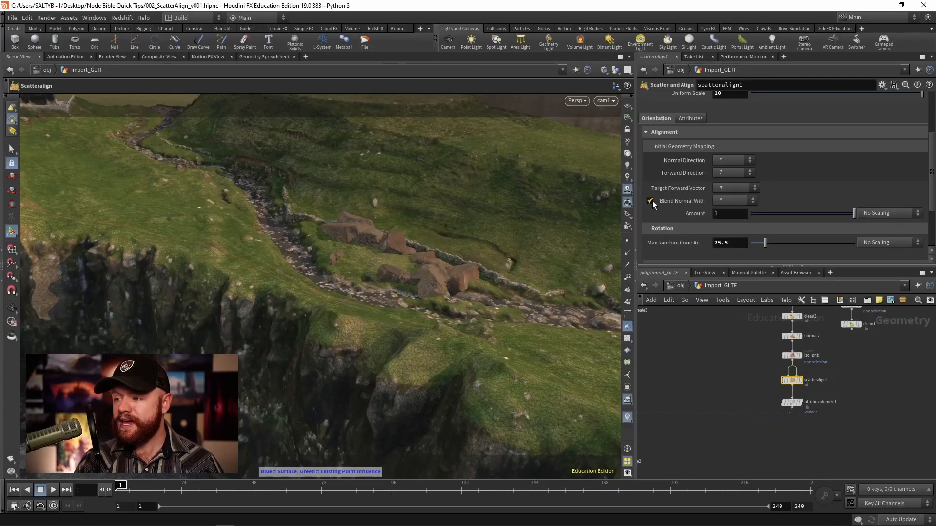
drag(824, 214, 767, 214)
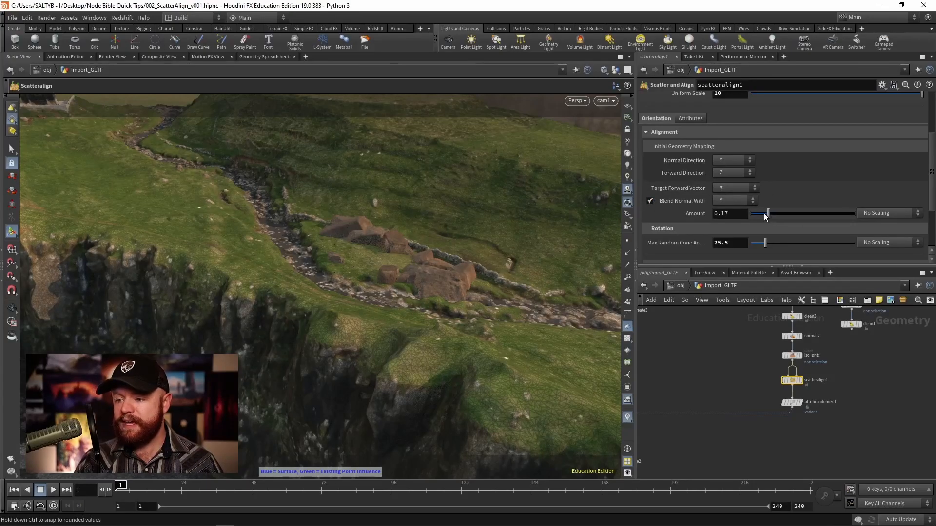
drag(767, 214, 754, 214)
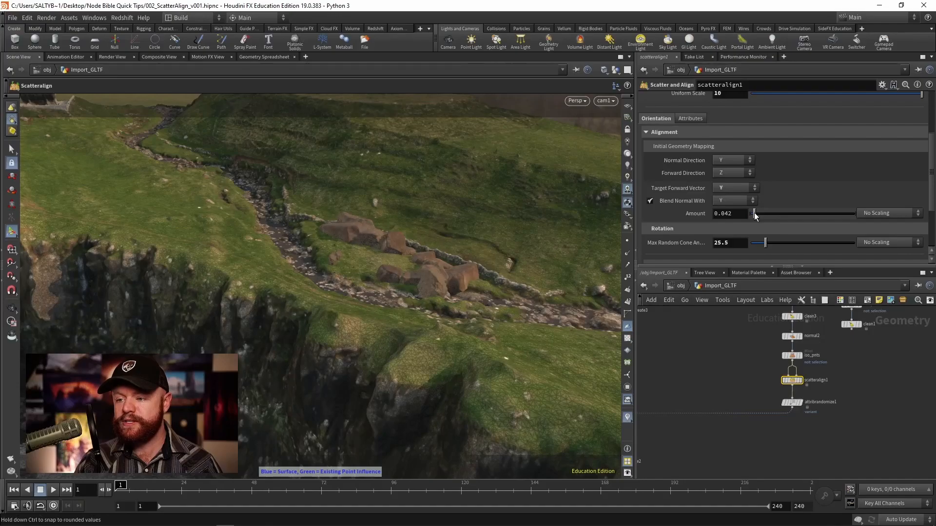
drag(757, 214, 800, 214)
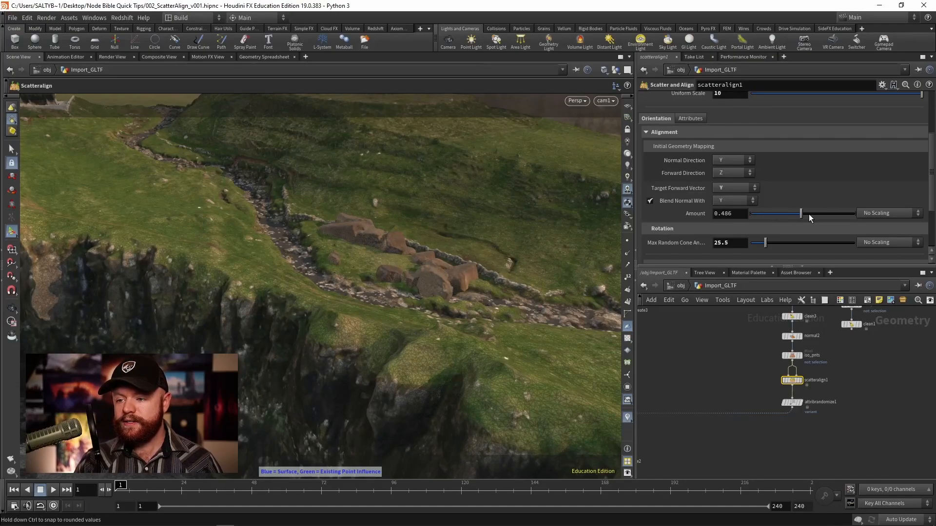
drag(793, 214, 819, 214)
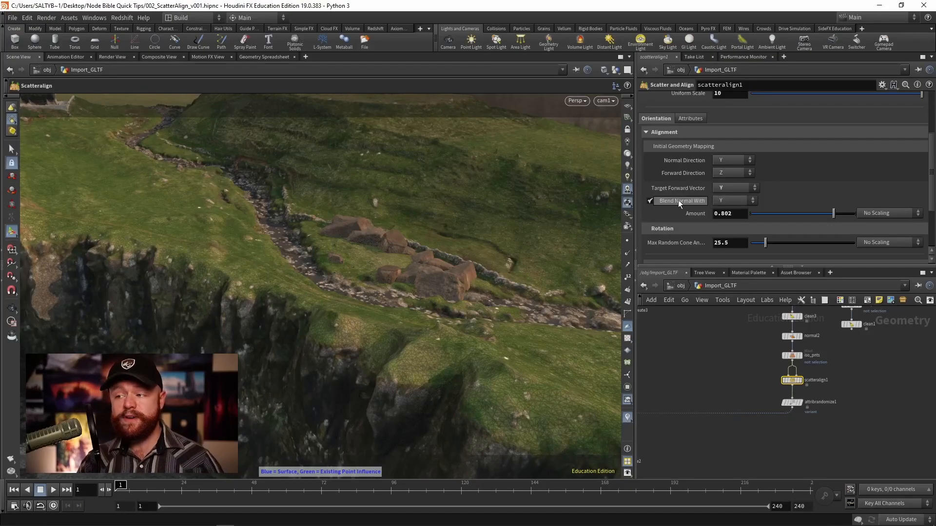
click(651, 200)
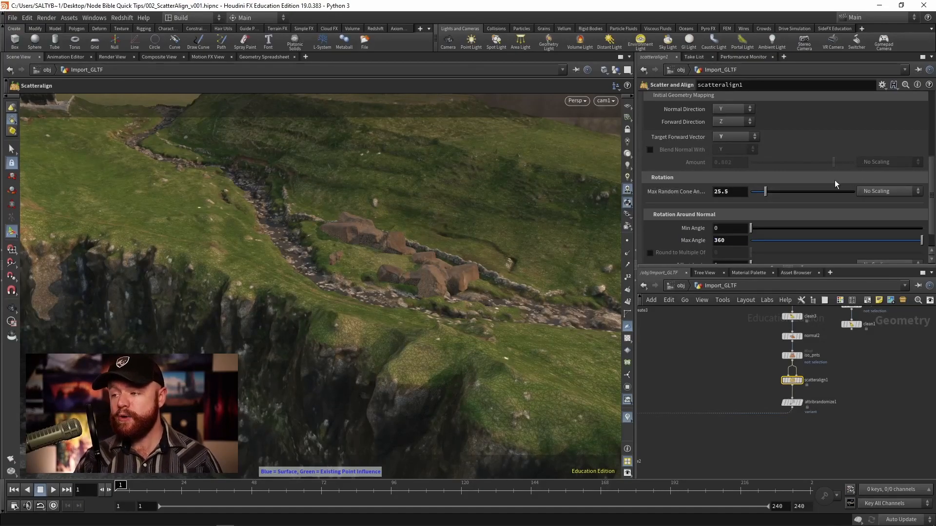
Test a Max Random Cone Angle of 0, then raise it to about 62
drag(759, 191, 751, 192)
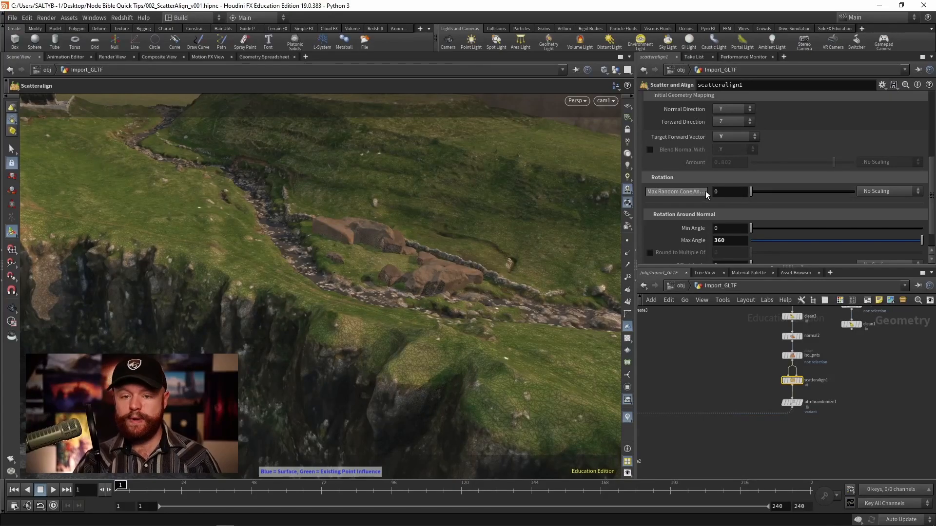
mouse_move(678, 192)
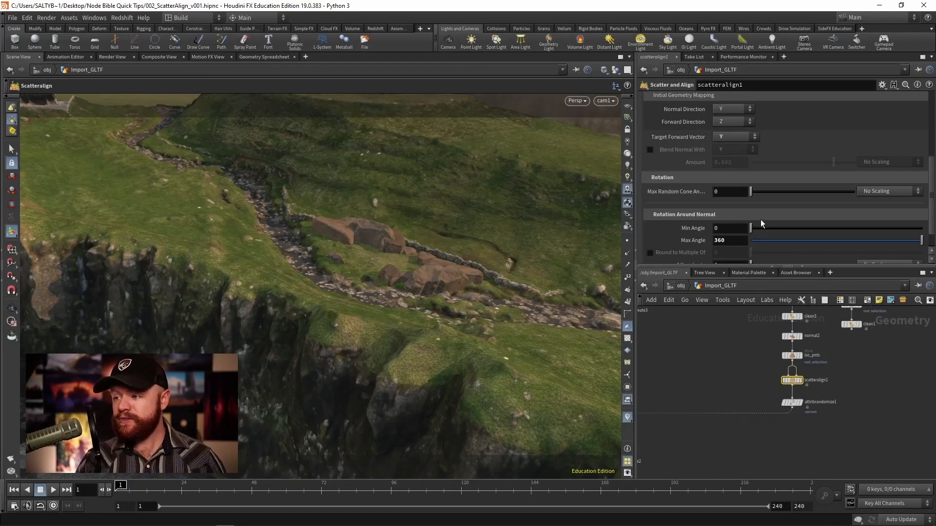
drag(754, 191, 759, 191)
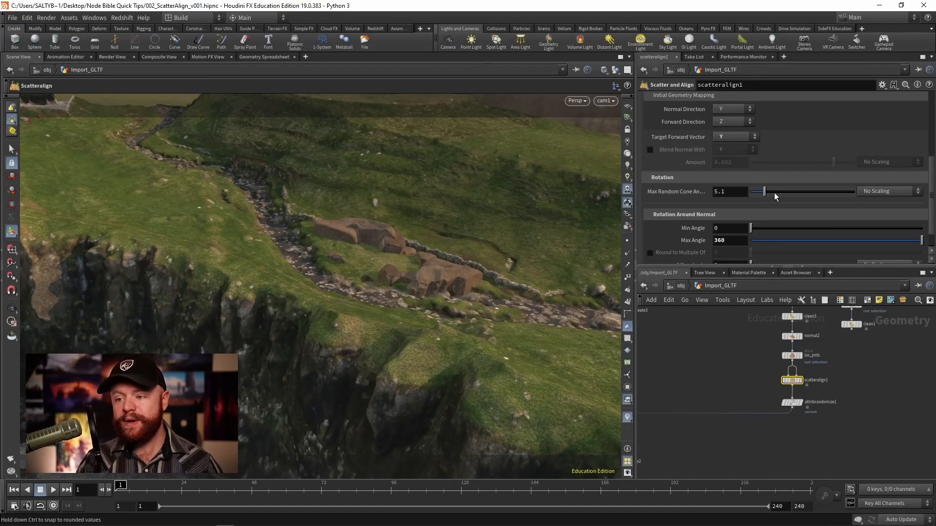
drag(756, 192, 786, 191)
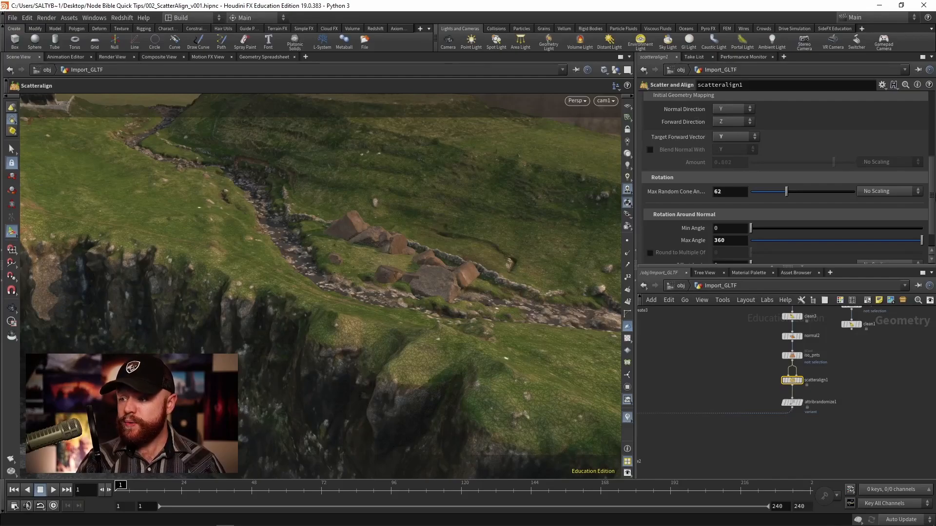
scroll(down, 3)
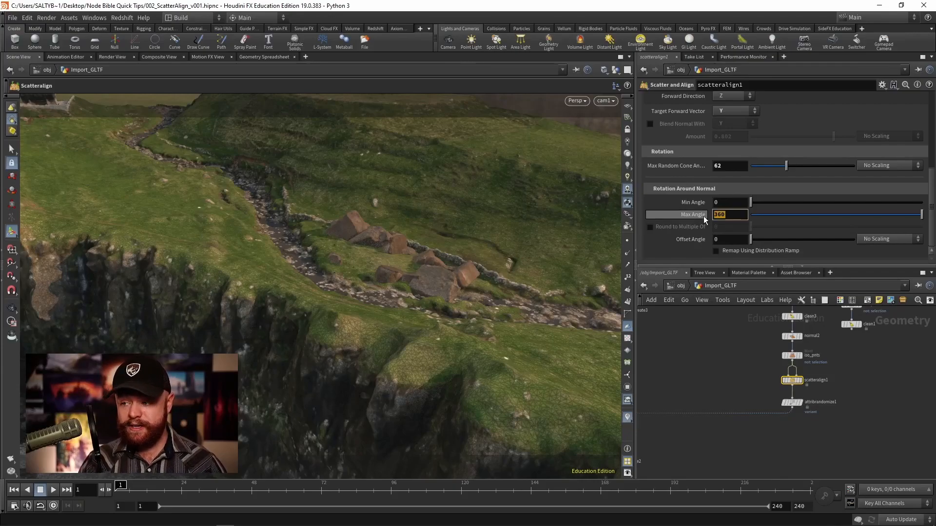
Zero out Max Angle and Max Random Cone Angle to test unrotated rocks
text(0)
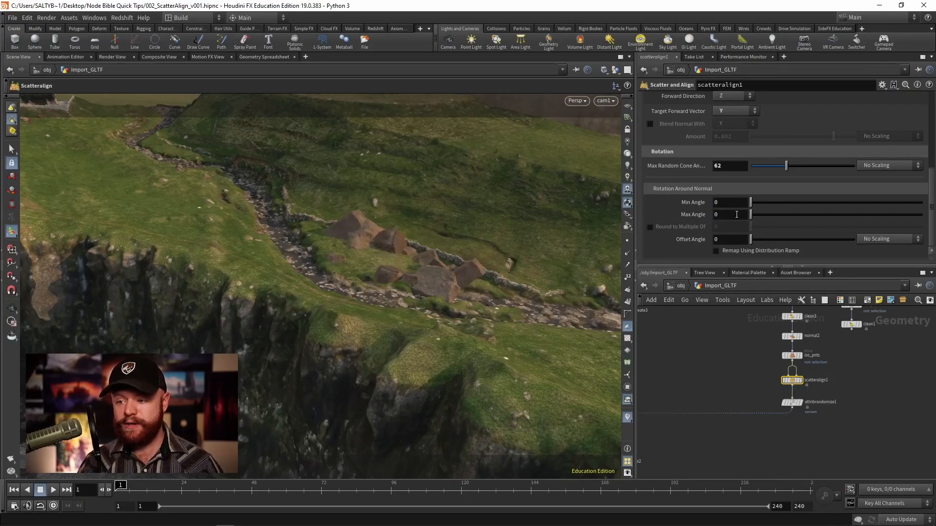
click(729, 165)
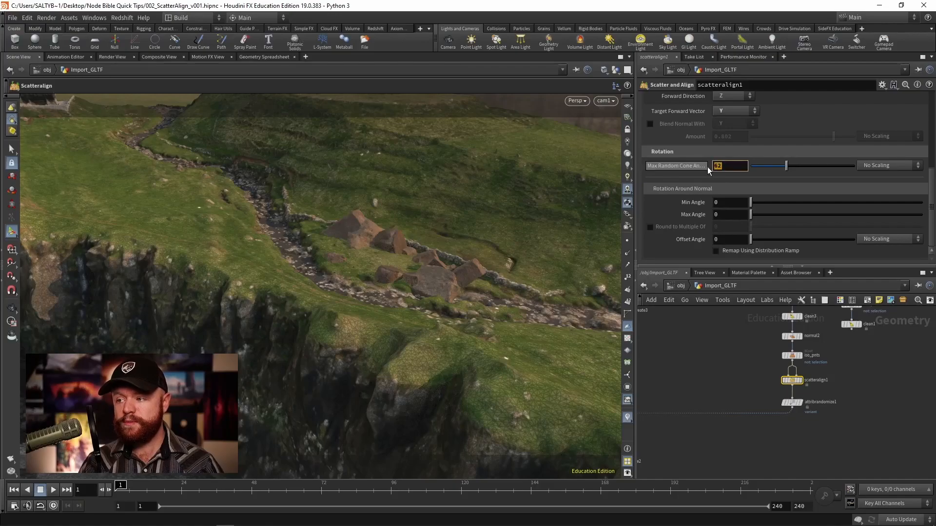
text(0)
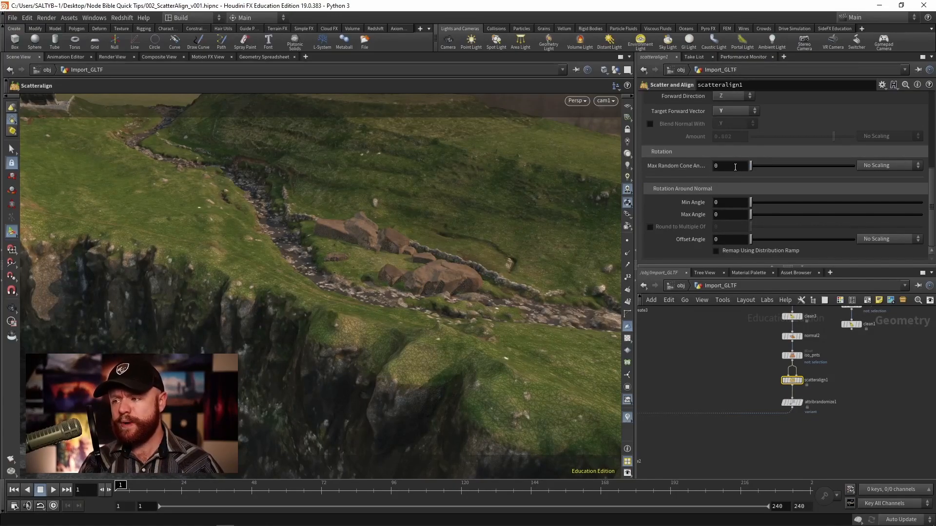
click(730, 165)
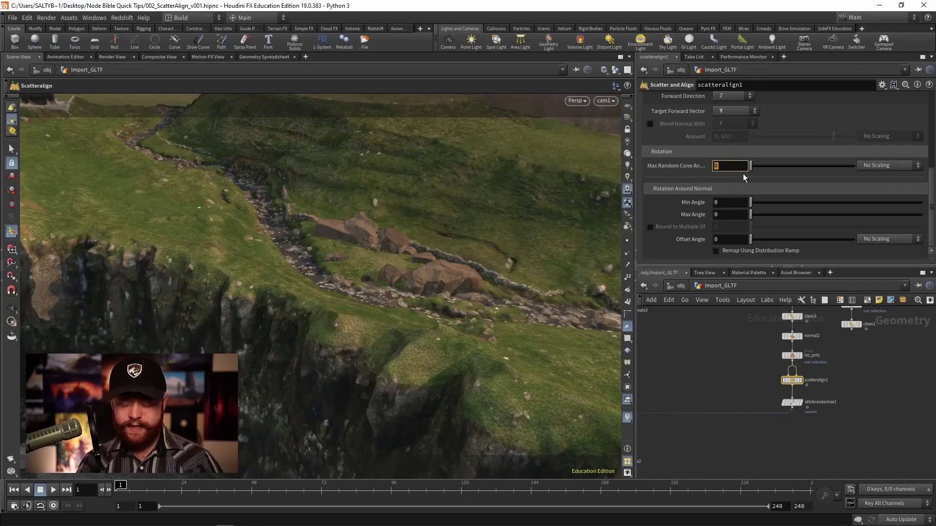
Restore Max Angle to 360 and set the random cone angle to about 34
click(729, 214)
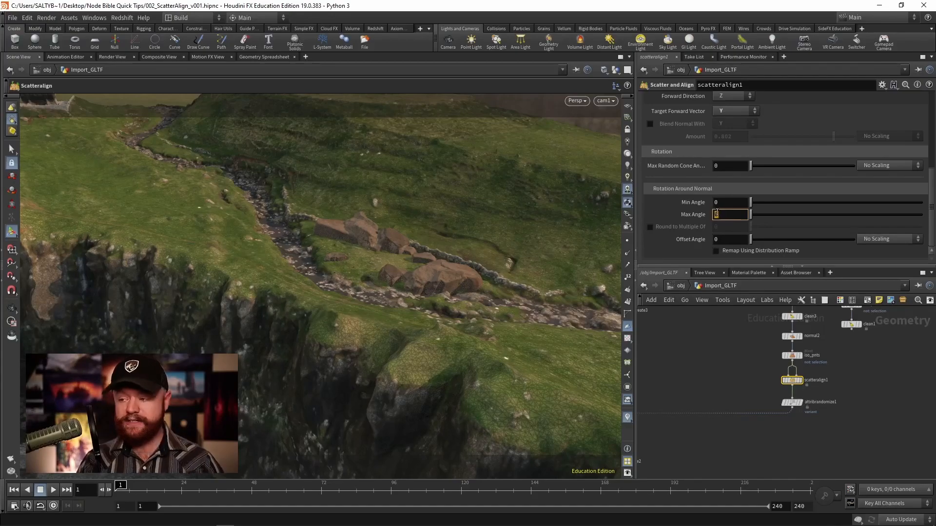
text(360)
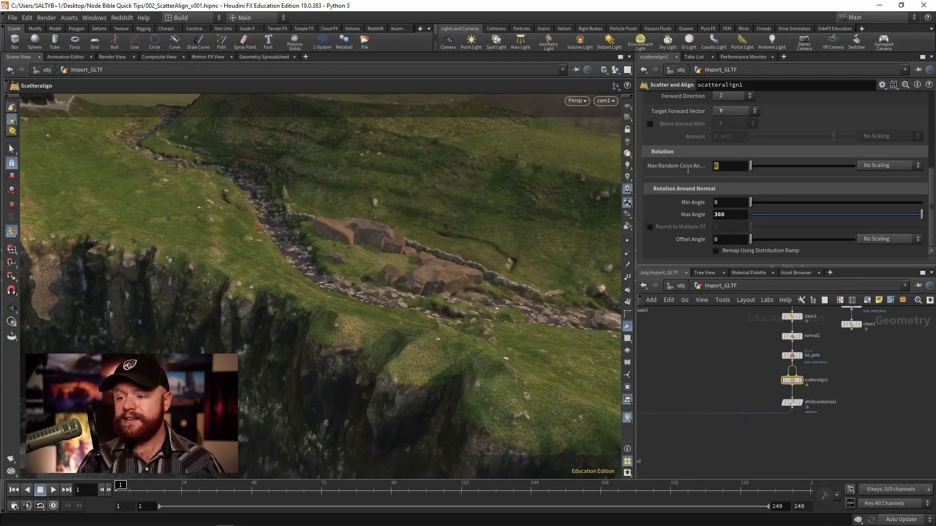
drag(751, 166, 775, 166)
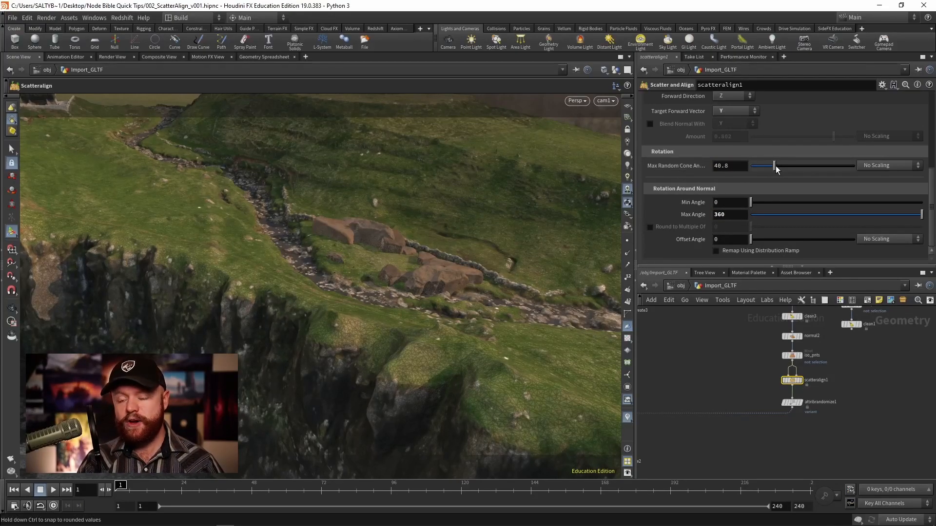
drag(777, 166, 770, 166)
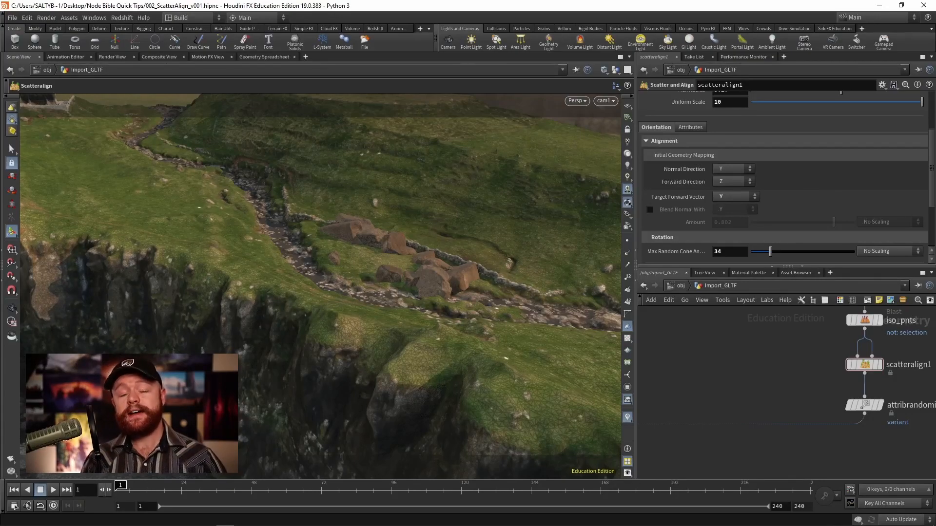
Search the node TAB menu for "attribute from" to list Attribute from Map options
key(tab)
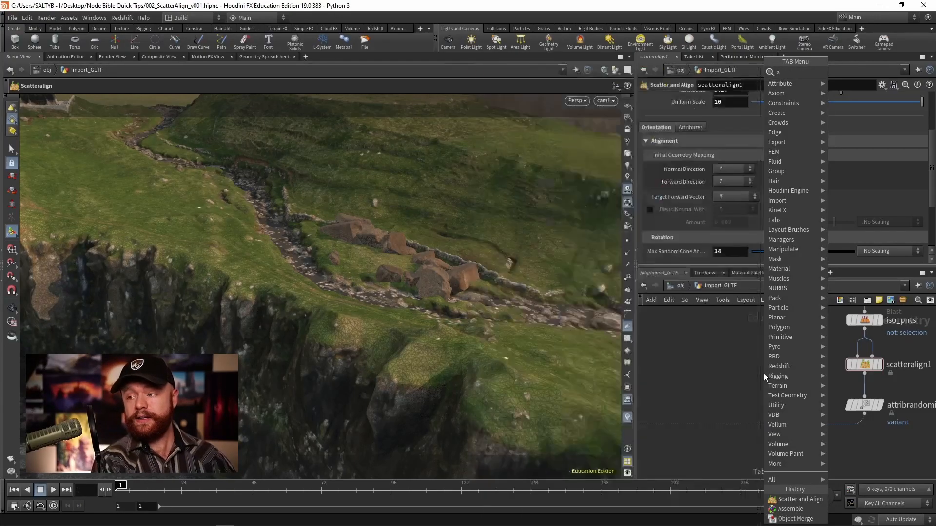
text(attribute from)
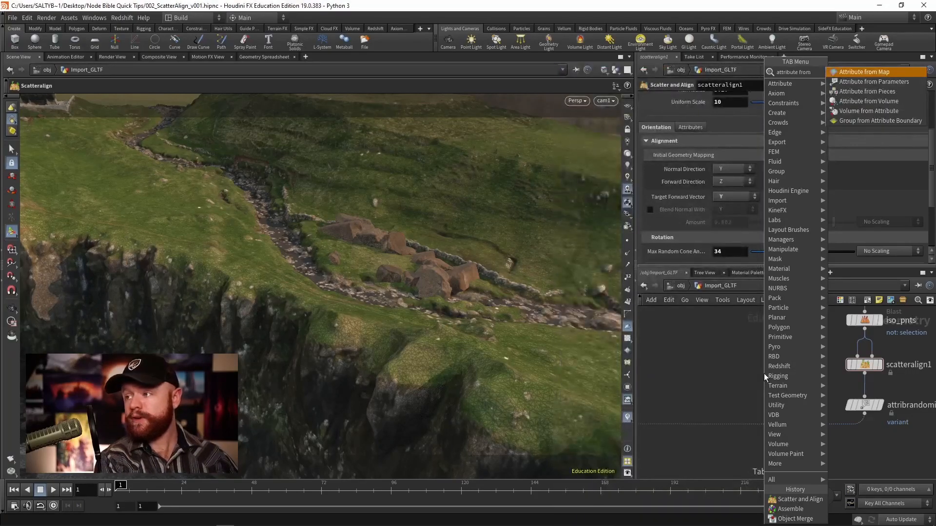